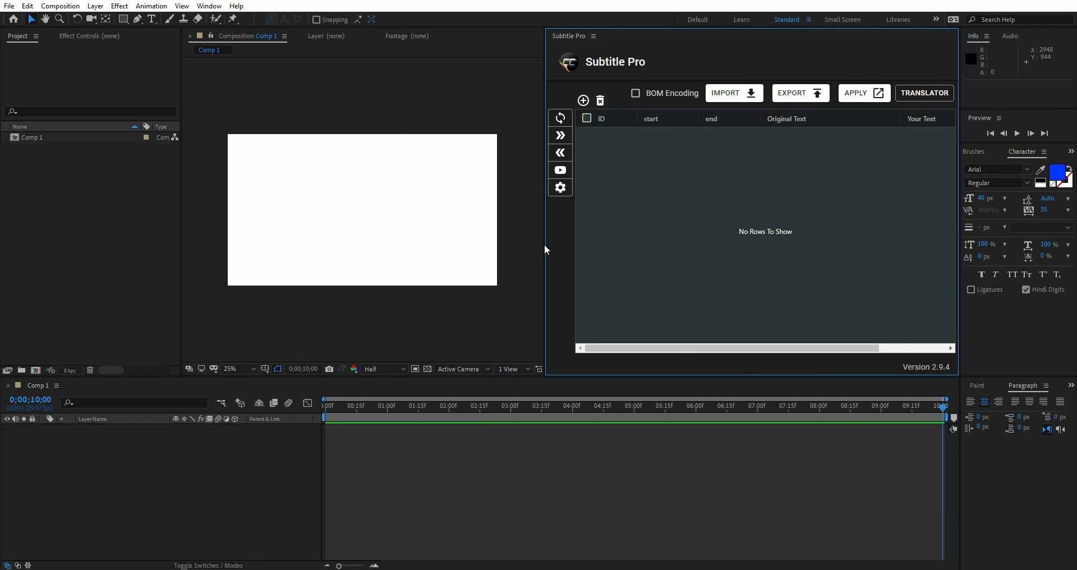
# - Add a subtitle row, apply it to the composition, and raise Characters limit per line from 60 to 66
pyautogui.click(584, 101)
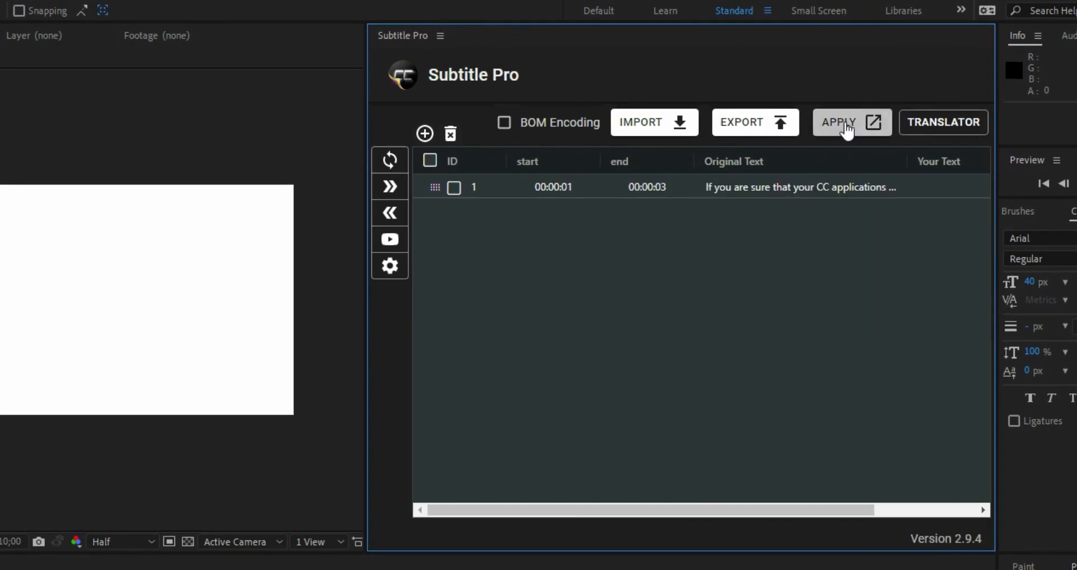
pyautogui.click(850, 122)
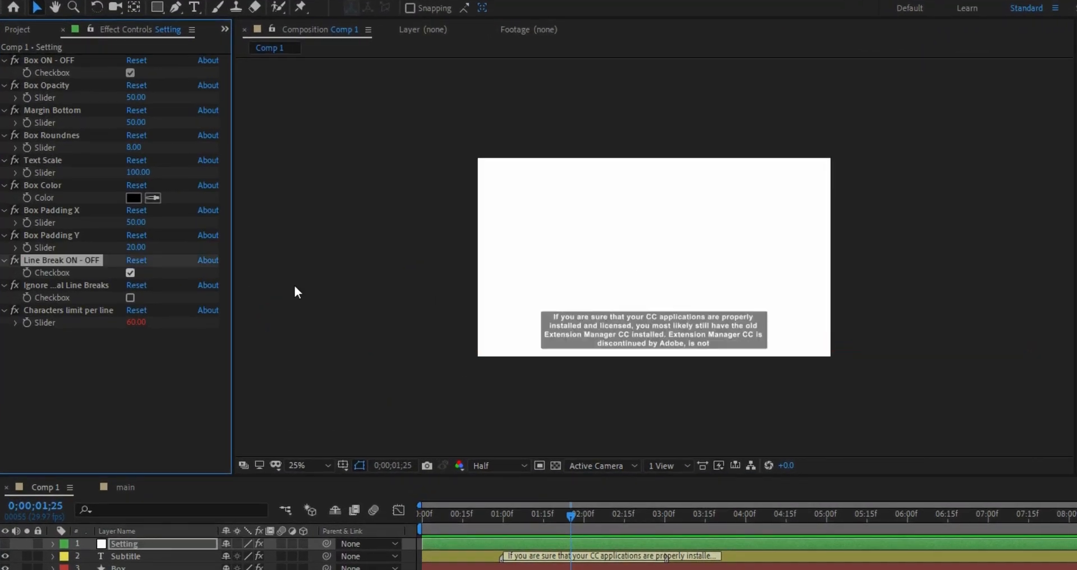
pyautogui.moveTo(136, 322); pyautogui.dragTo(147, 322)
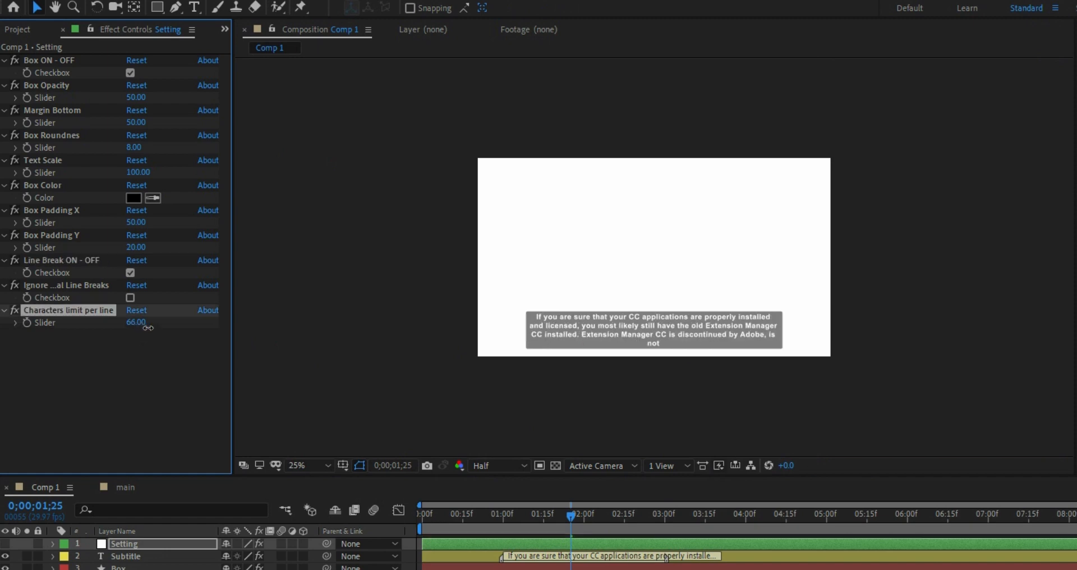
pyautogui.moveTo(135, 322); pyautogui.dragTo(161, 322)
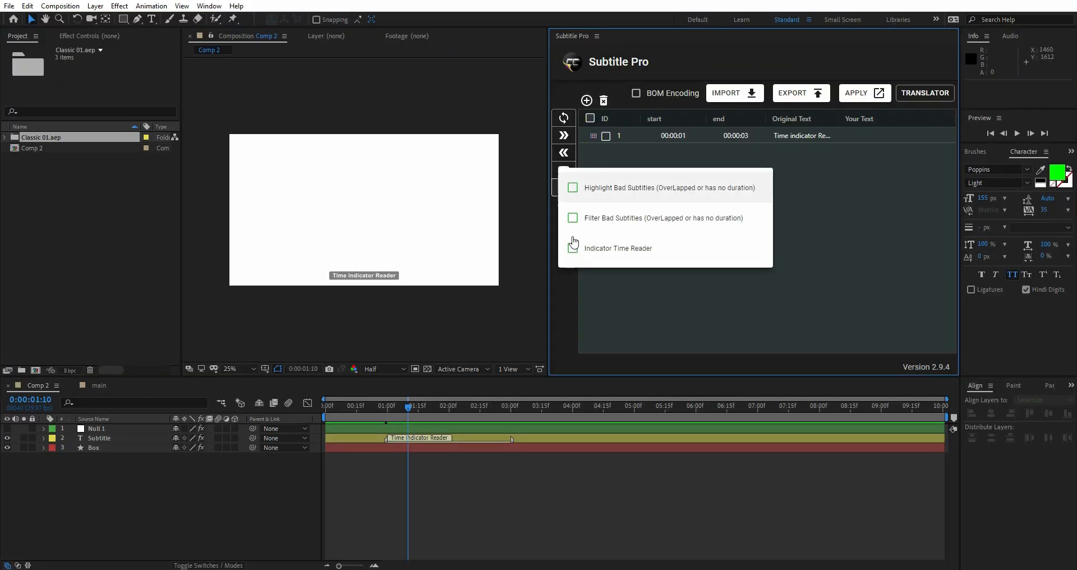
# - Enable Indicator Time Reader and add a row starting at the current time
pyautogui.click(573, 248)
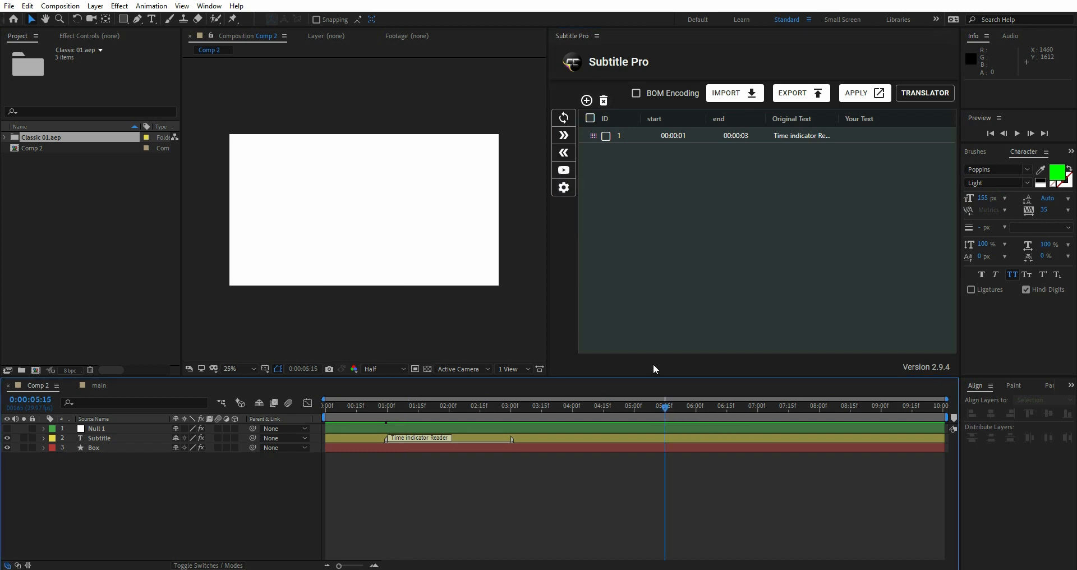
pyautogui.click(586, 101)
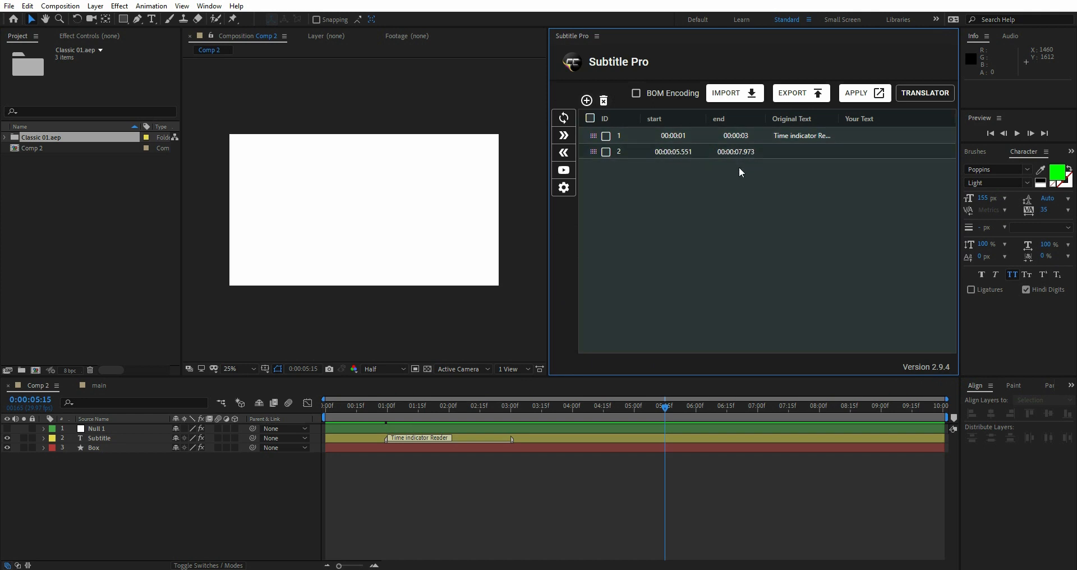
# - Import the SRT file's dialogue, then set the translator target language to Dutch
pyautogui.click(729, 93)
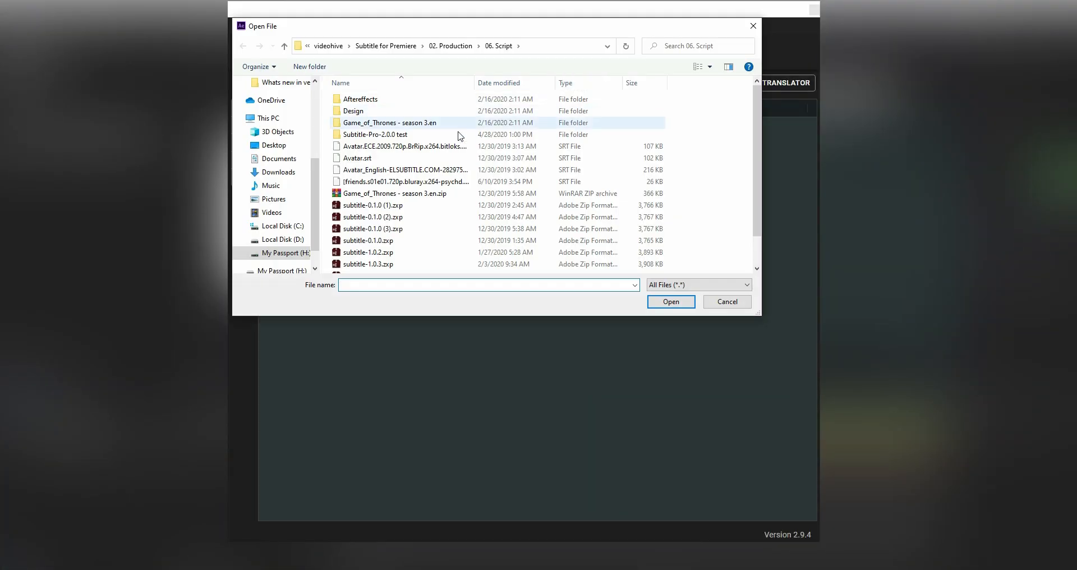
pyautogui.click(670, 302)
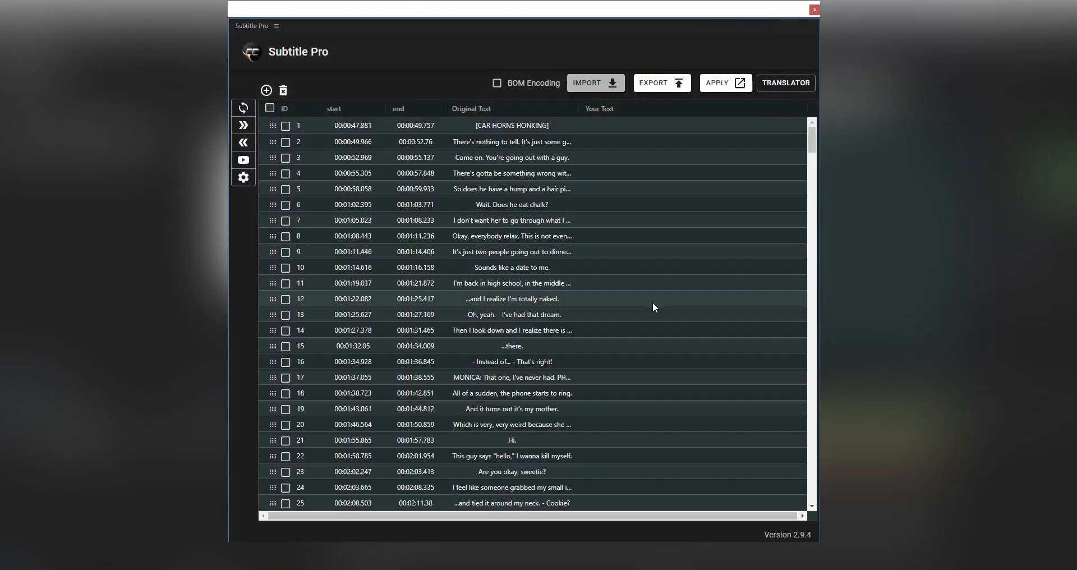
pyautogui.click(785, 82)
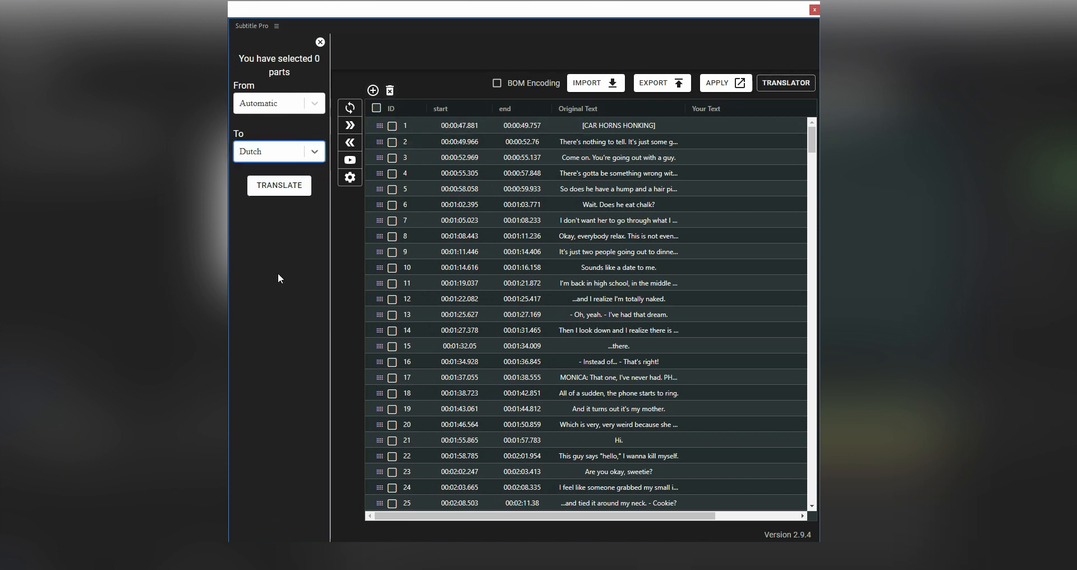
pyautogui.click(279, 186)
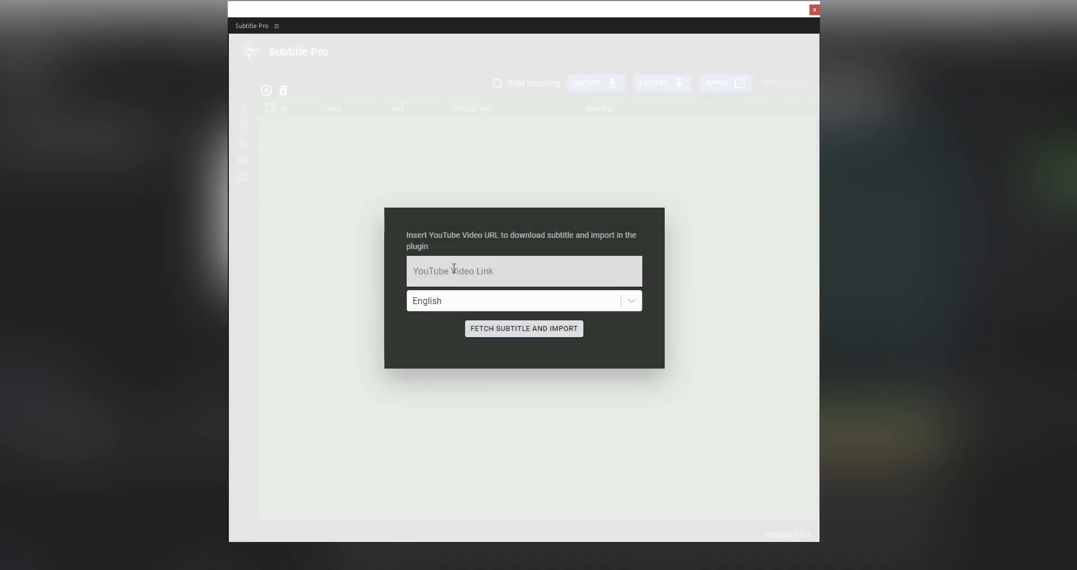
# - Fetch English captions from the pasted YouTube link into the subtitle list
pyautogui.click(524, 329)
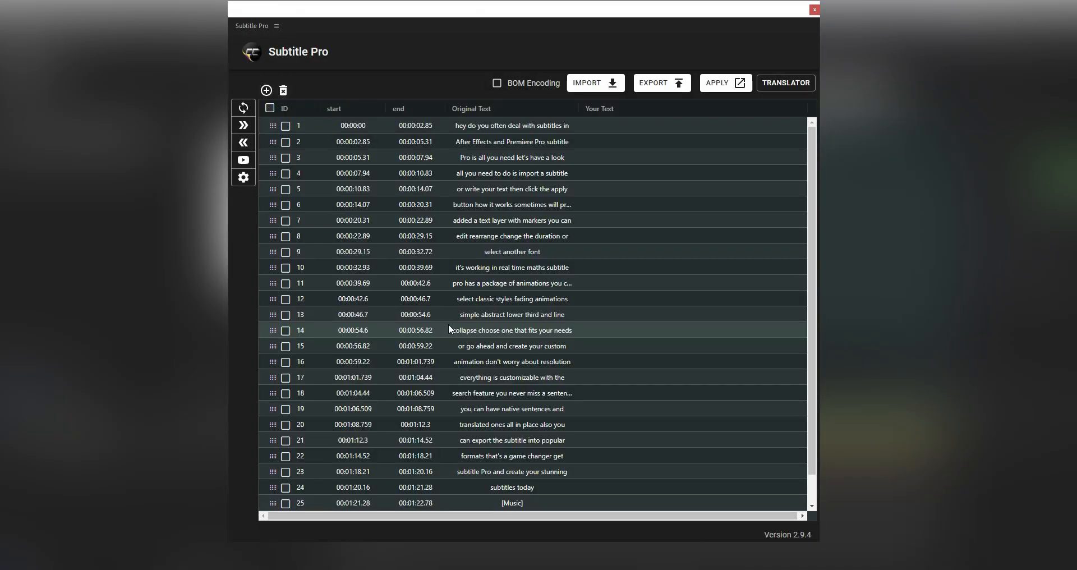